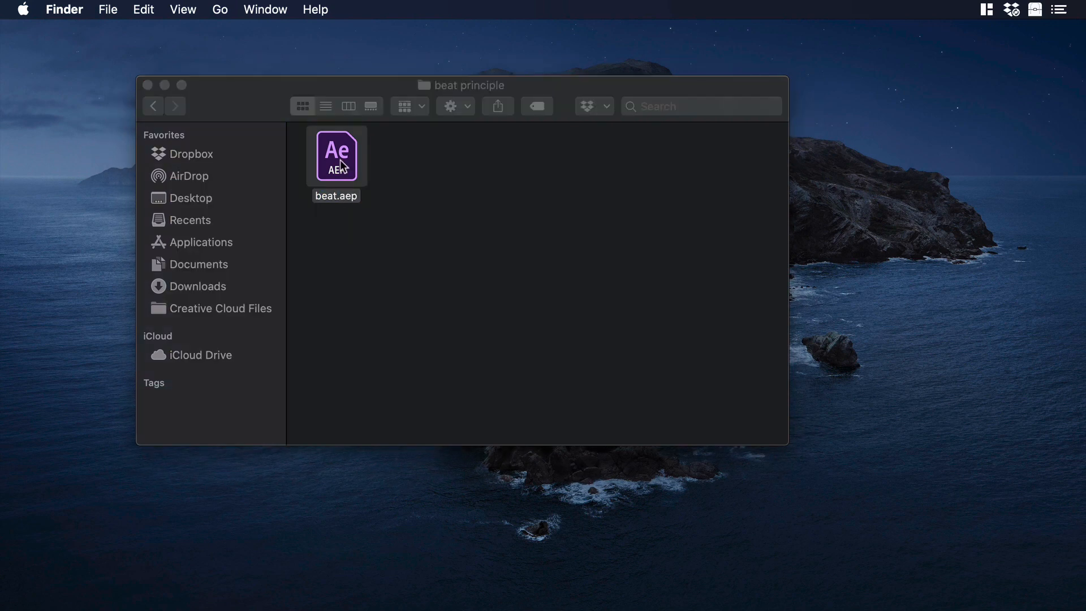
# Step: Open beat.aep from the beat principle folder in After Effects
pyautogui.doubleClick(336, 155)
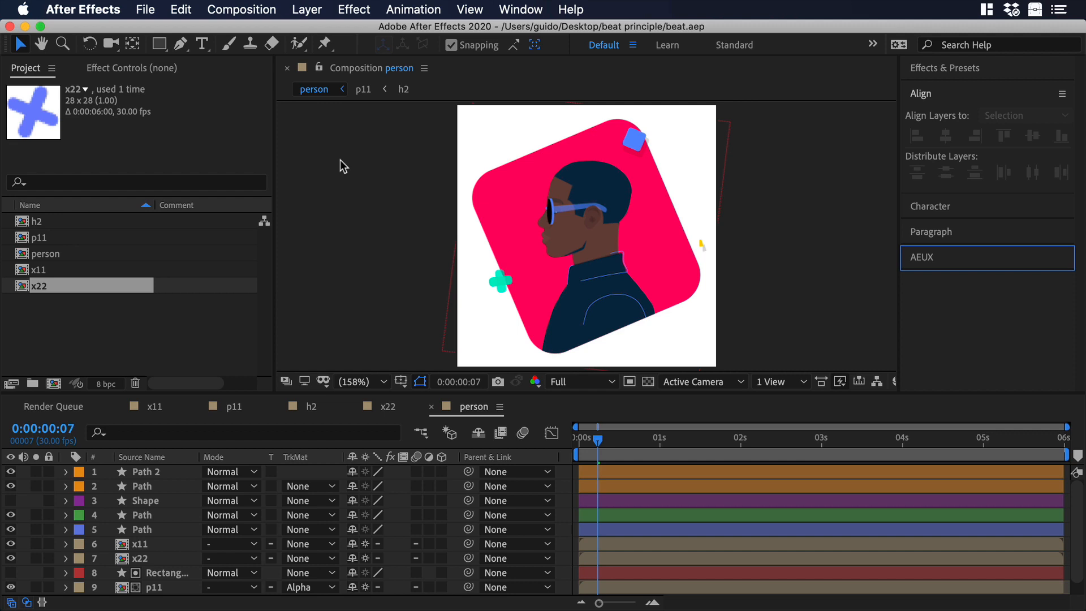
pyautogui.moveTo(380, 384)
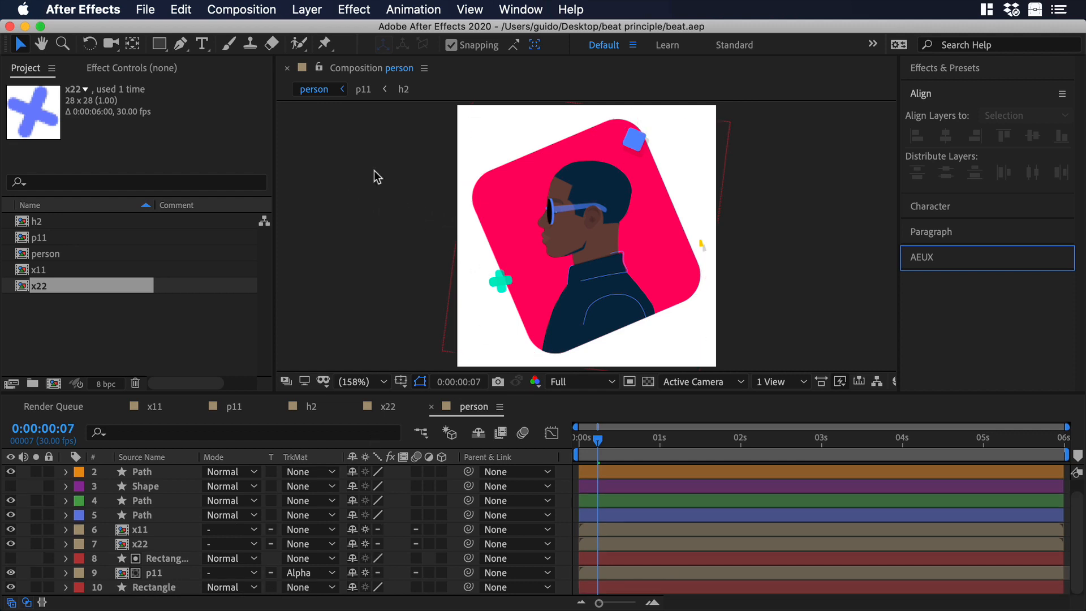
# Step: Add a full-frame rectangle filled with dark navy #13182C as the background layer
pyautogui.click(159, 44)
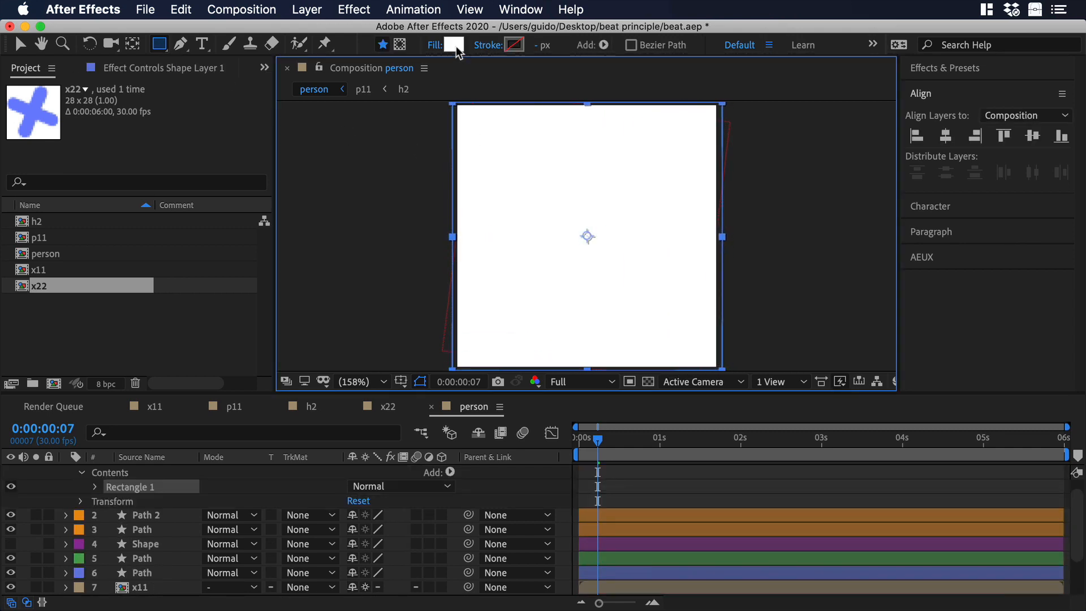
pyautogui.click(453, 45)
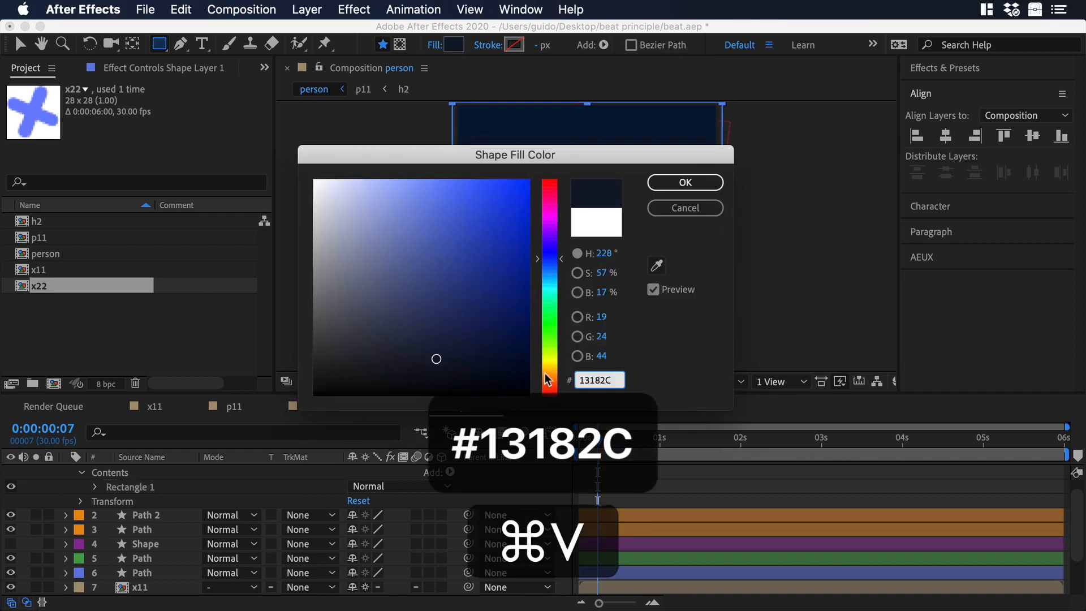
pyautogui.click(683, 182)
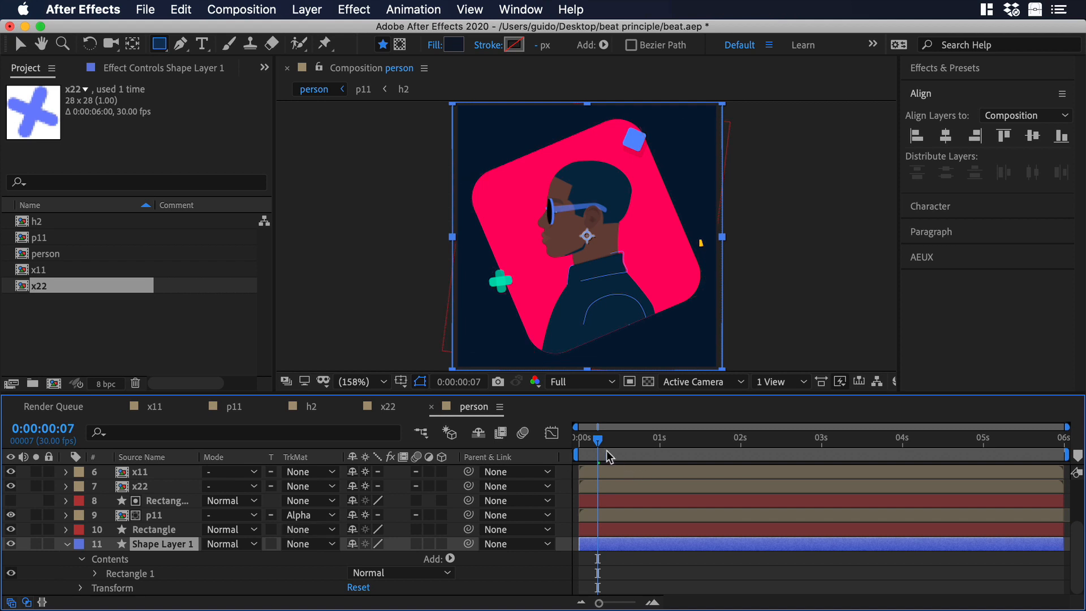
# Step: Preview from the start, then add the person composition to the Media Encoder queue
pyautogui.click(578, 438)
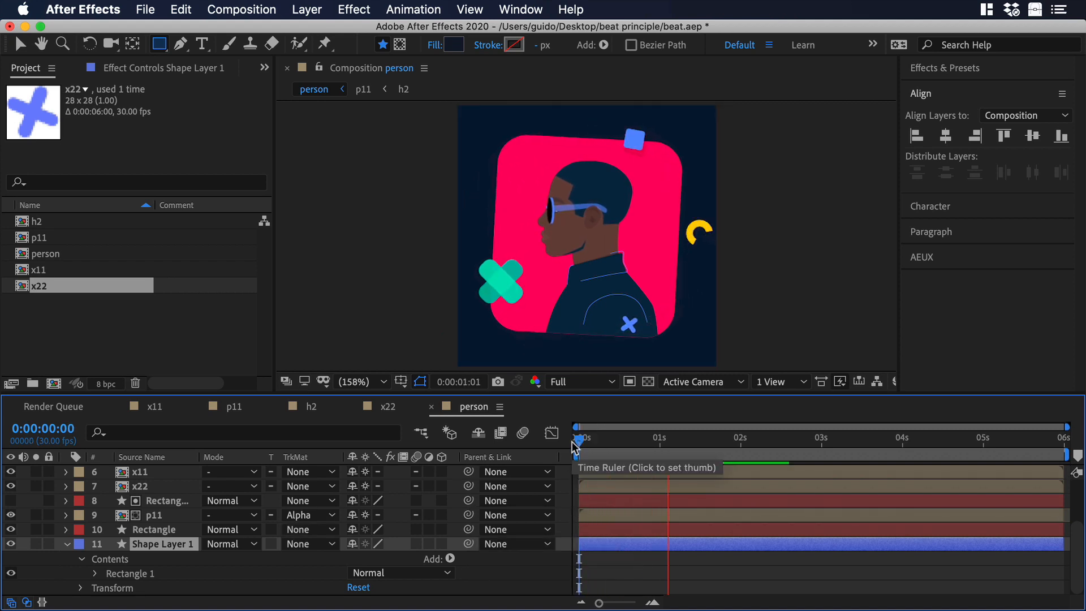
pyautogui.click(730, 436)
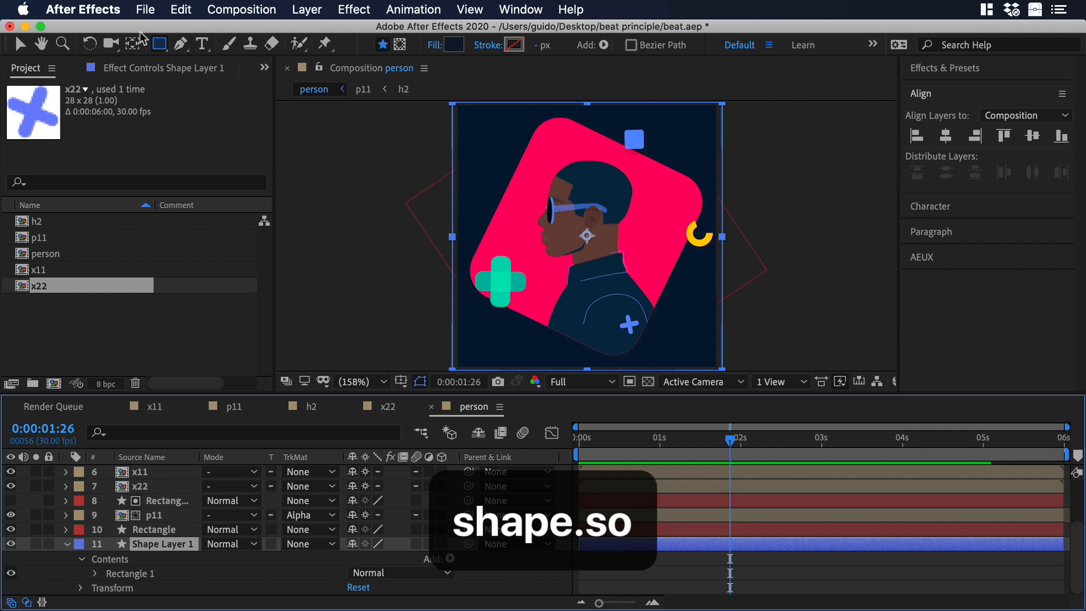
pyautogui.click(146, 11)
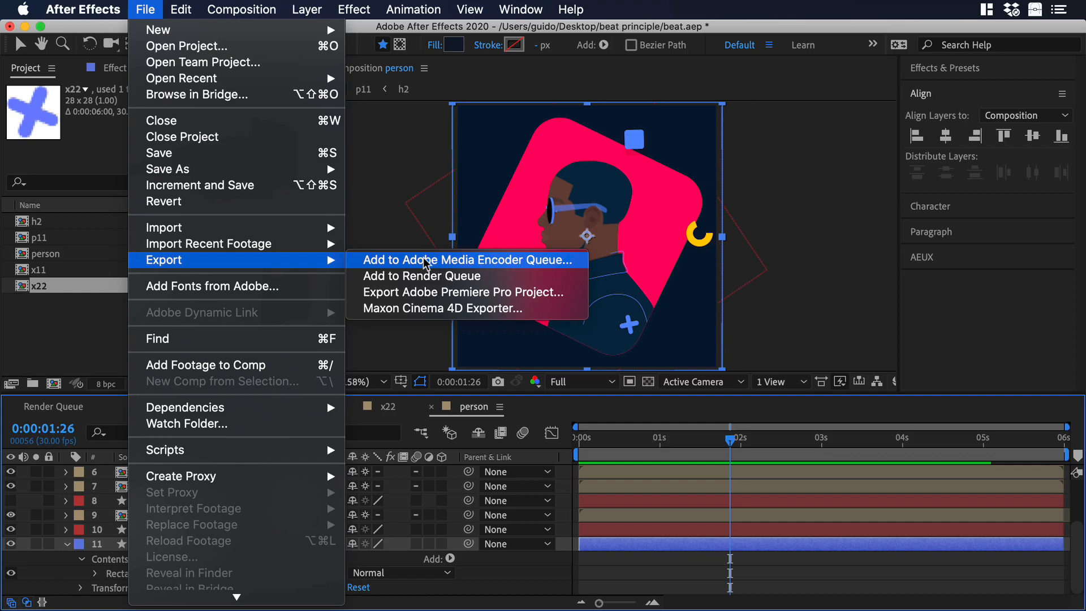
pyautogui.click(458, 260)
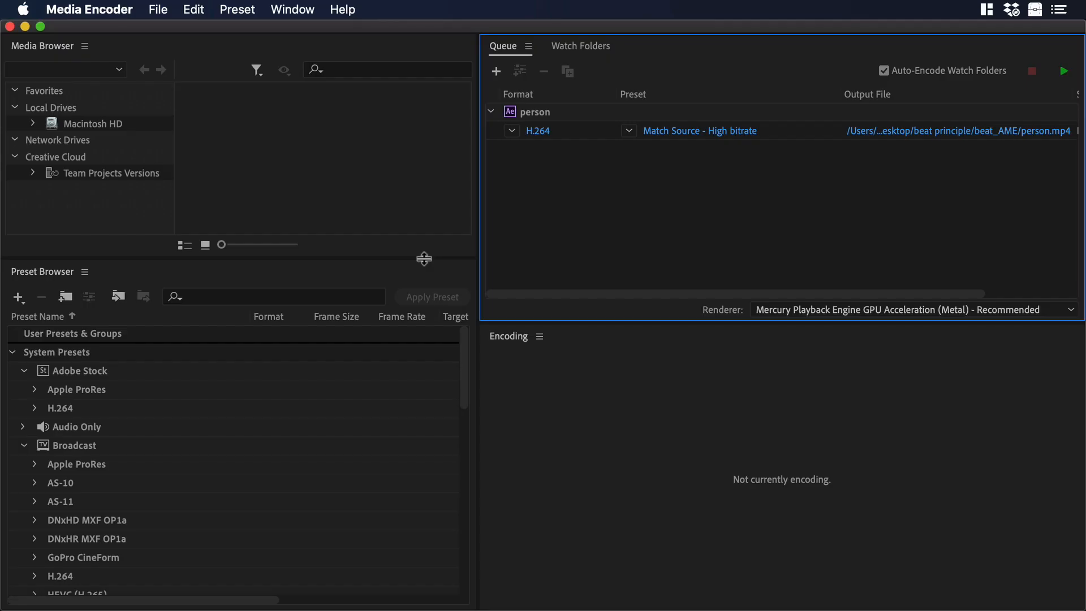
pyautogui.moveTo(984, 182)
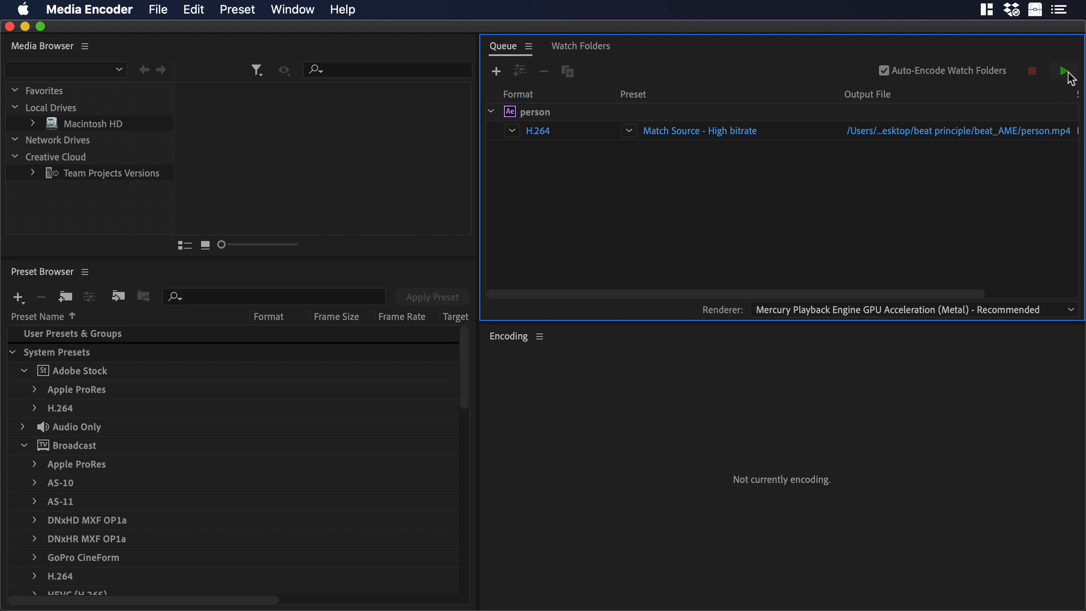
# Step: Start the queue to encode person as H.264 person.mp4 in beat_AME
pyautogui.click(1069, 71)
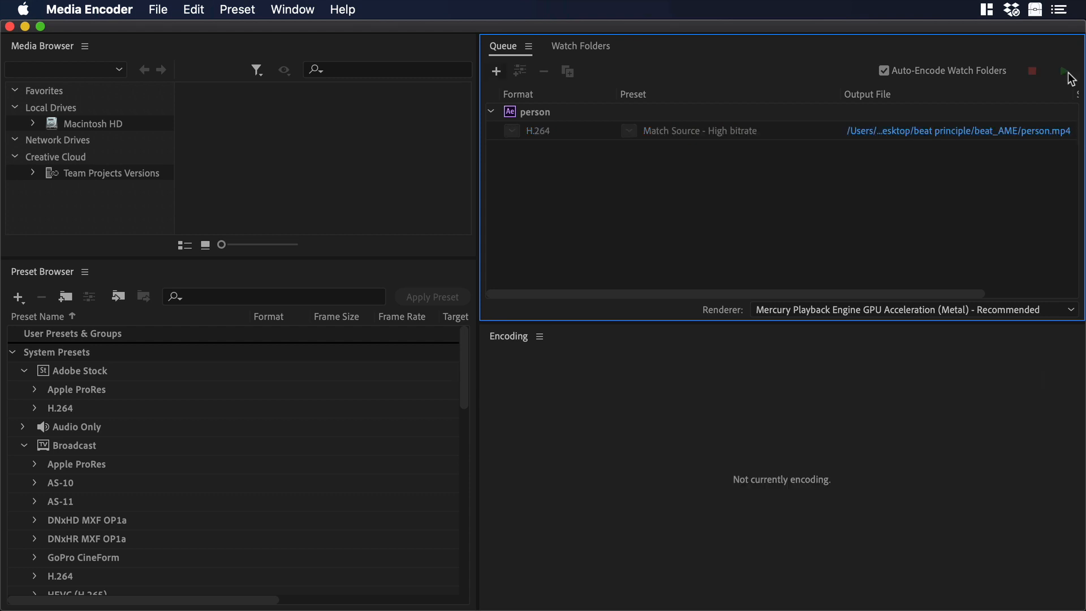
# Step: Launch the prototyping app via Spotlight search for 'protoPie'
pyautogui.press('cmd+space')
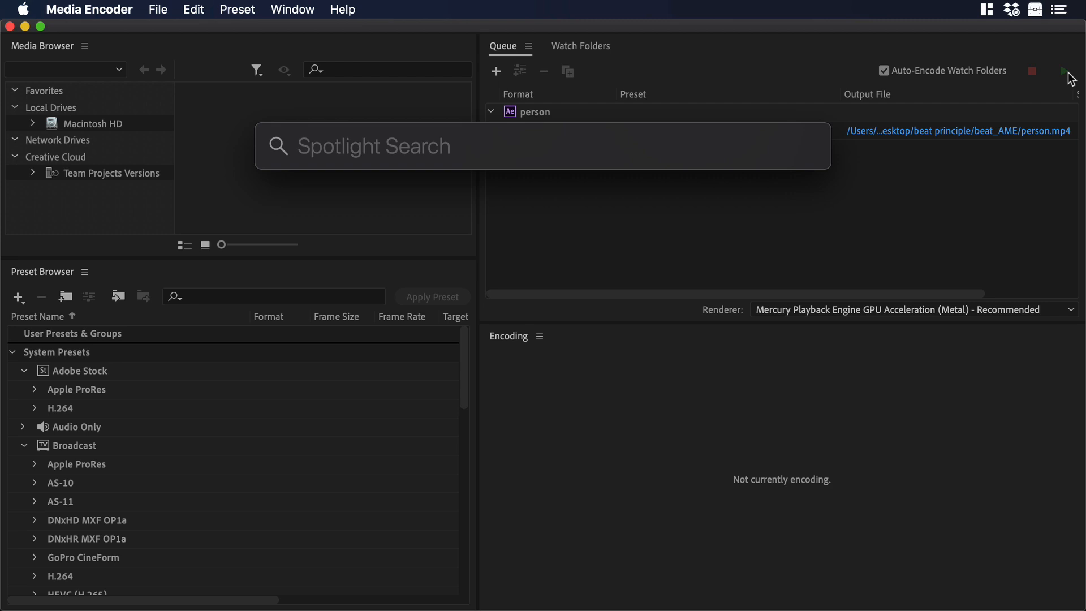
pyautogui.write('protoPie')
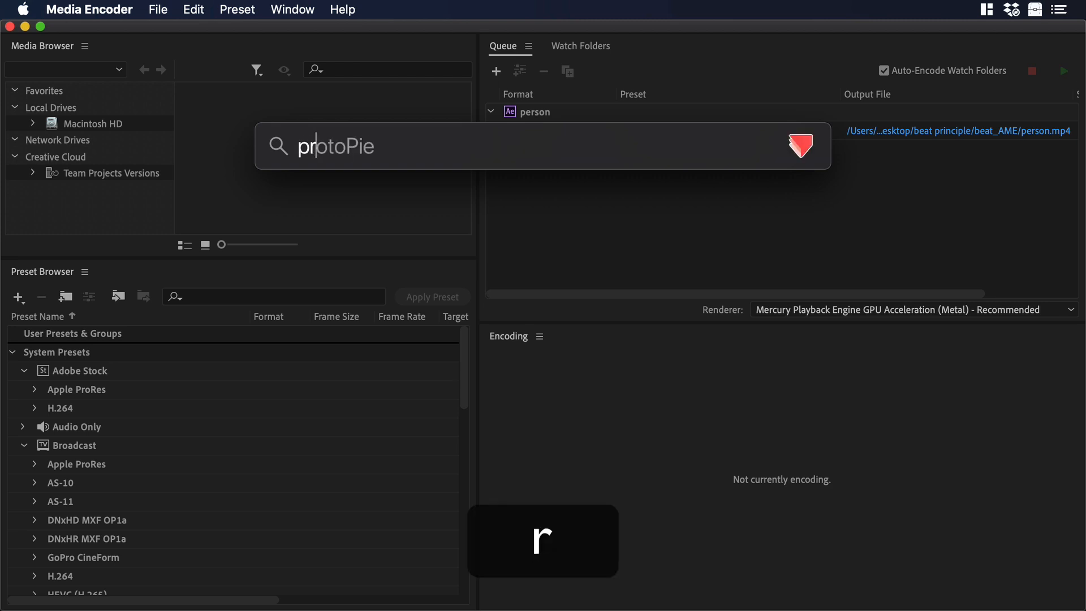
pyautogui.press('return')
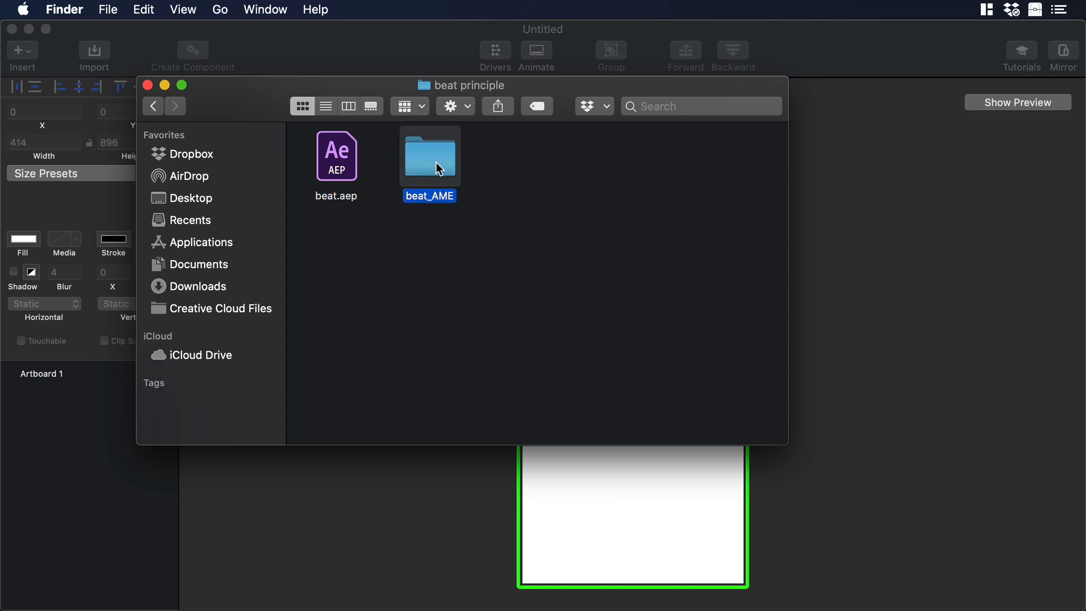
# Step: Open the beat_AME folder to reach the exported person.mp4
pyautogui.doubleClick(430, 156)
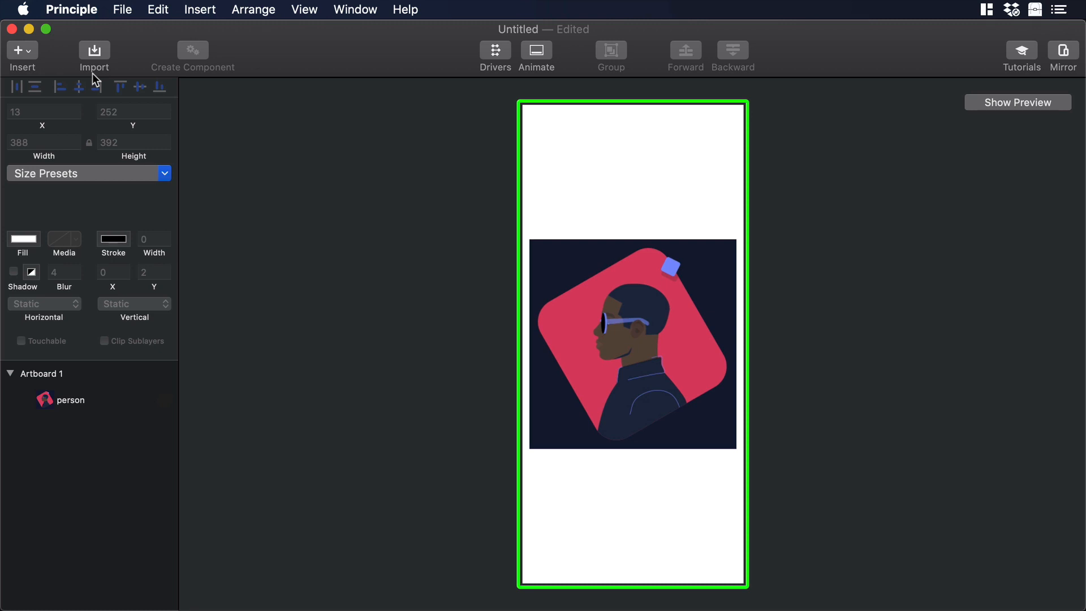
# Step: Add a rectangle covering Artboard 1 and fill it dark navy behind the person layer
pyautogui.click(22, 50)
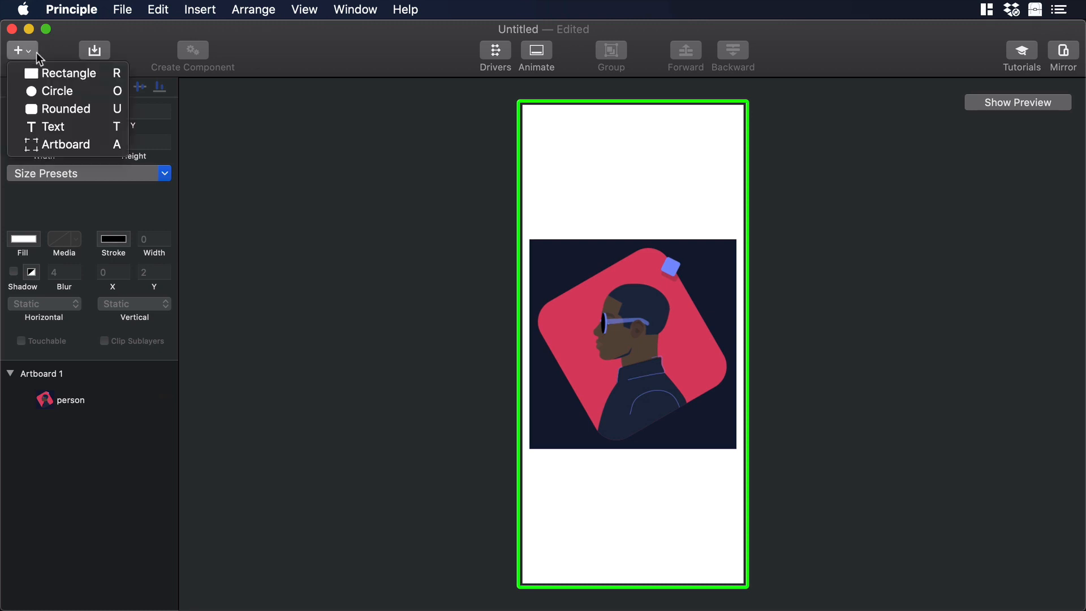
pyautogui.click(69, 73)
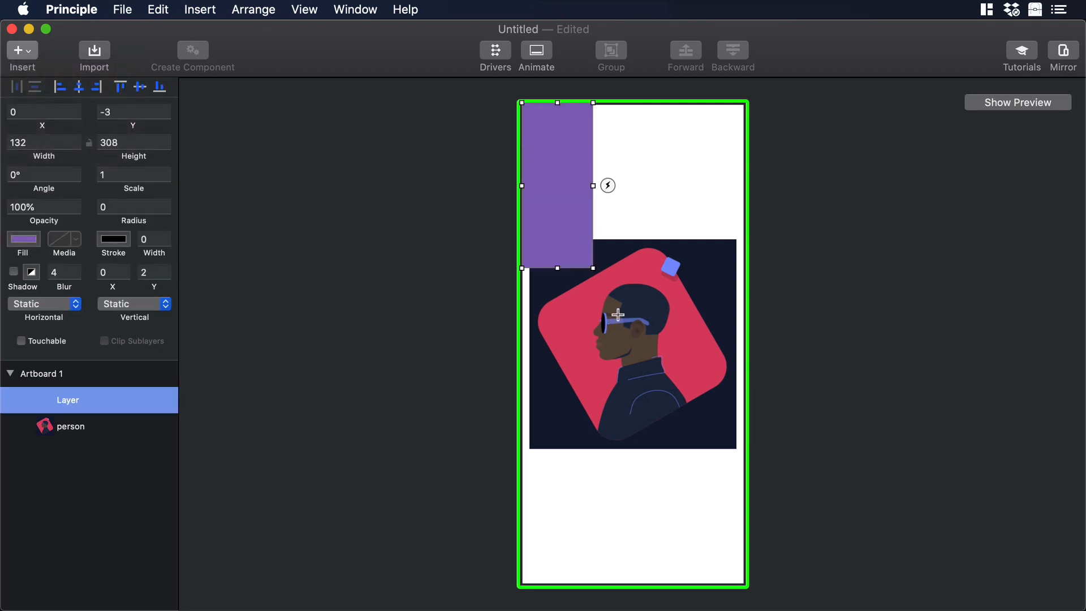
pyautogui.moveTo(592, 268); pyautogui.dragTo(745, 584)
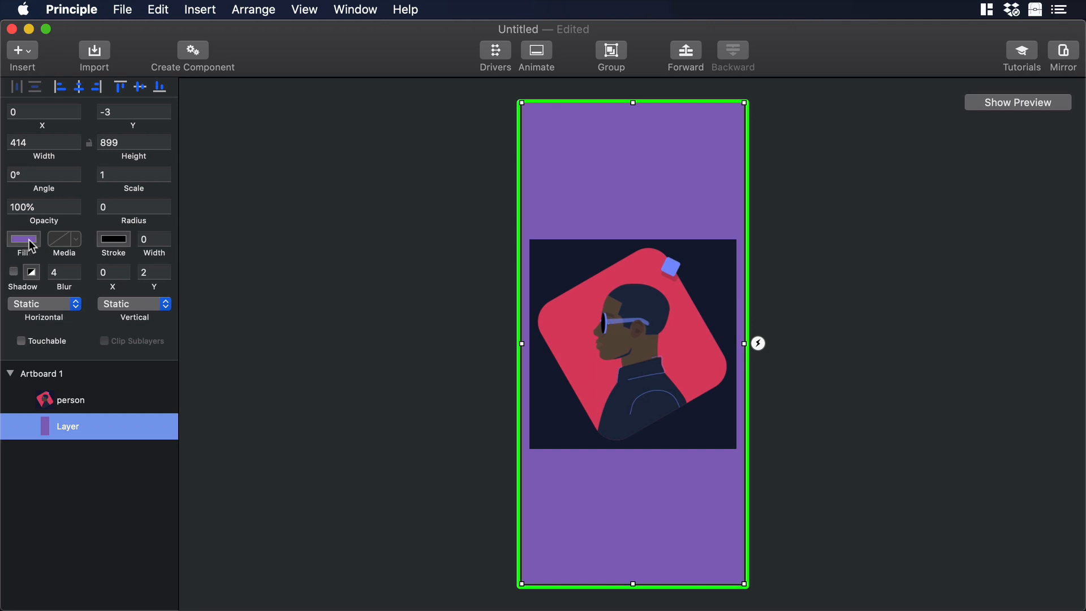
pyautogui.click(22, 238)
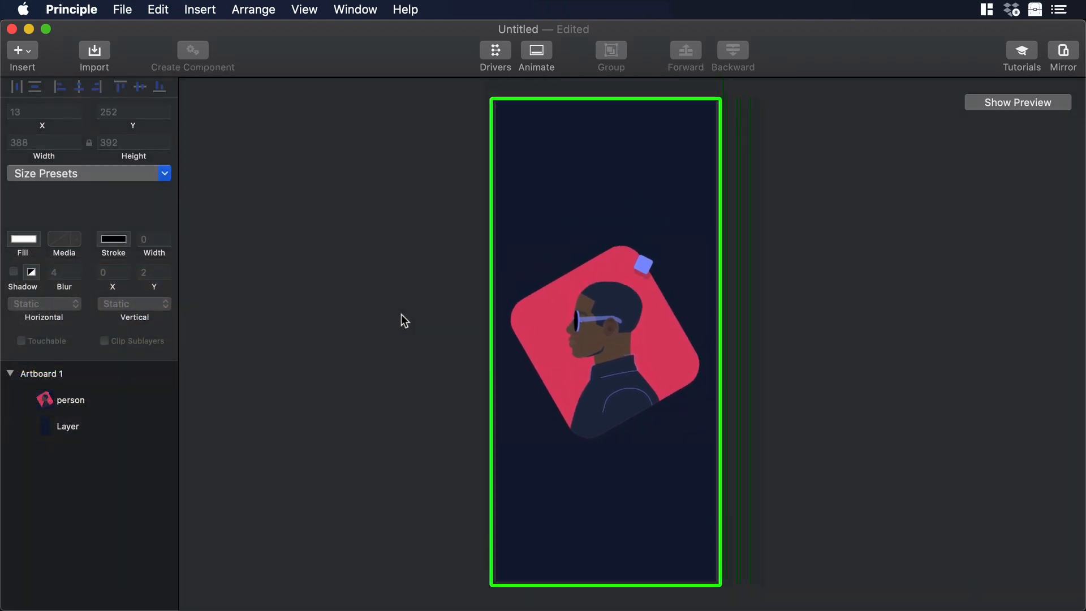
pyautogui.click(1017, 102)
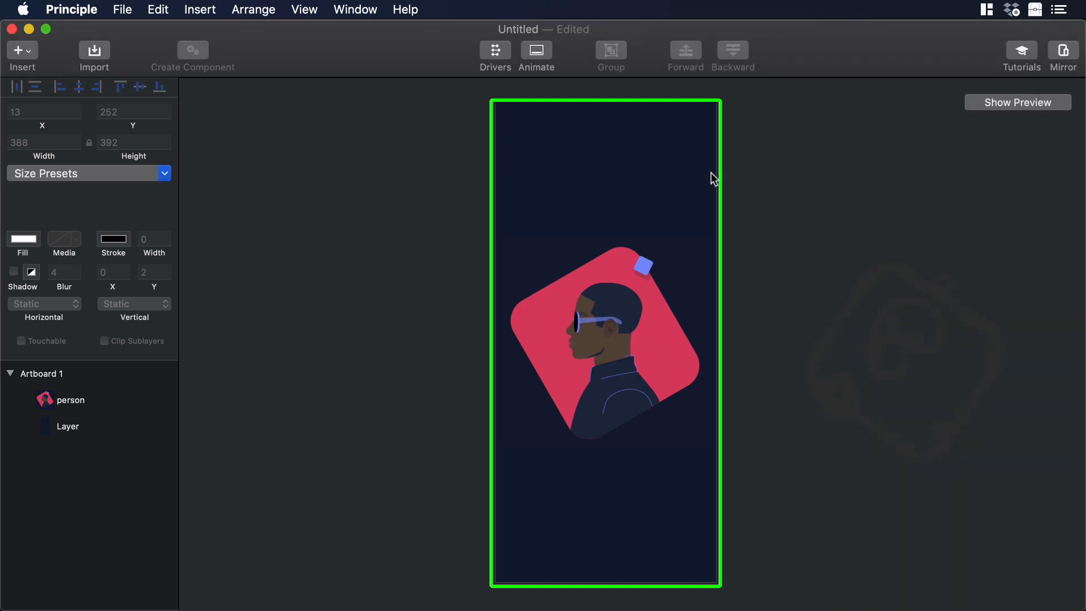
# Step: Duplicate Artboard 1 into Artboard 2 and select the illustration on Artboard 1
pyautogui.click(42, 374)
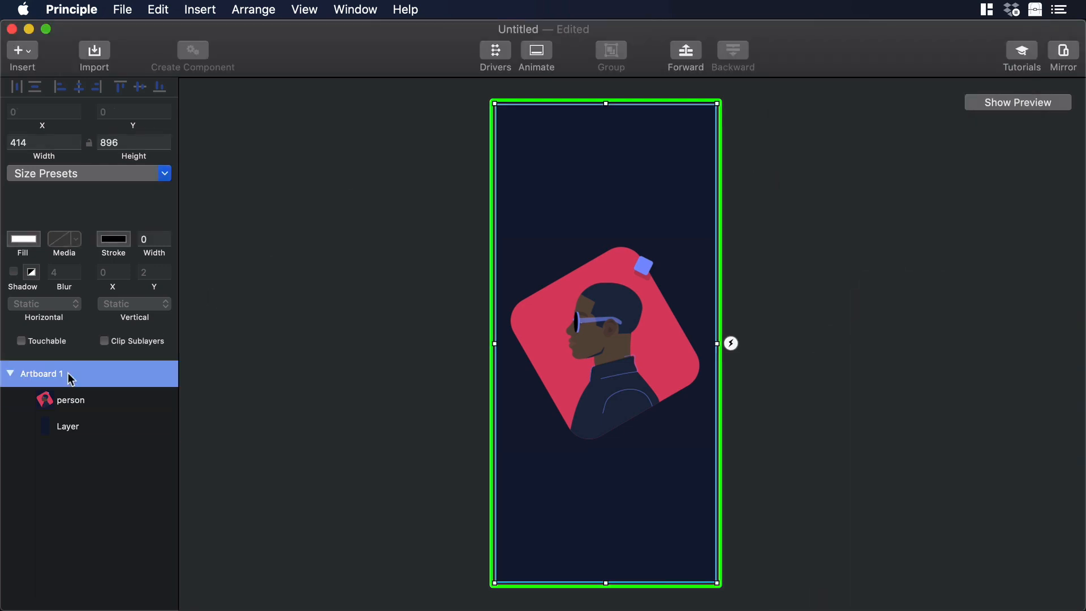
pyautogui.press('cmd+v')
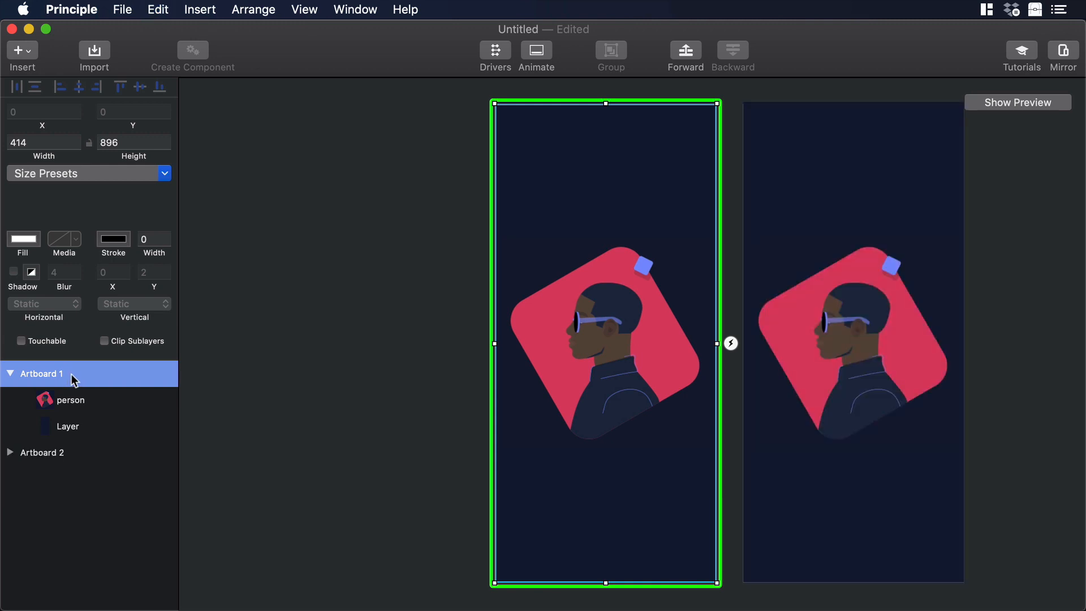
pyautogui.click(731, 343)
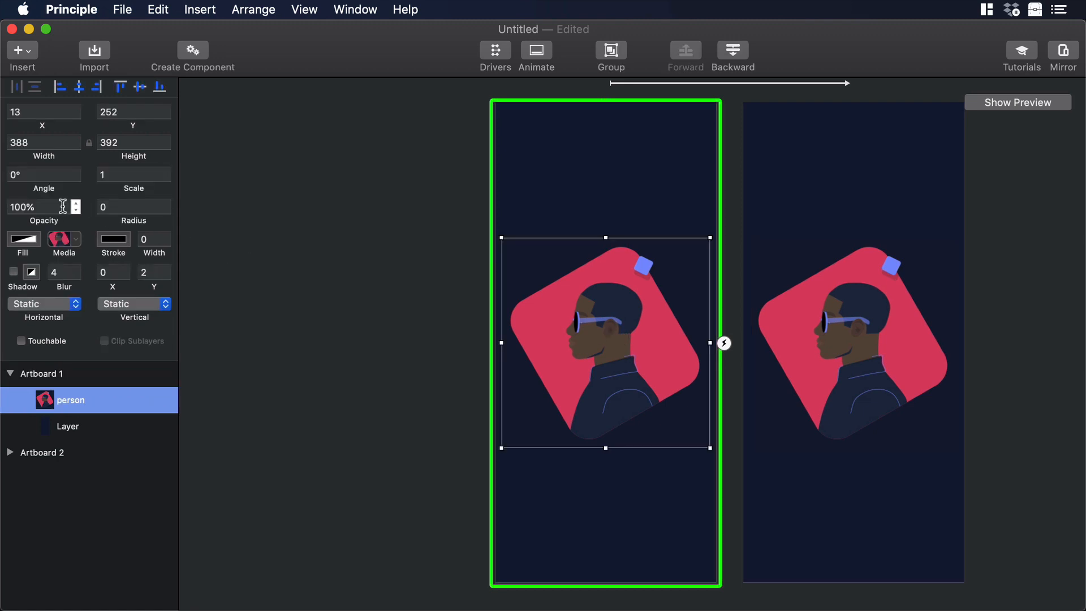
# Step: Set the illustration's opacity to 0% on Artboard 1 and delay its fade-in on the timeline
pyautogui.click(32, 206)
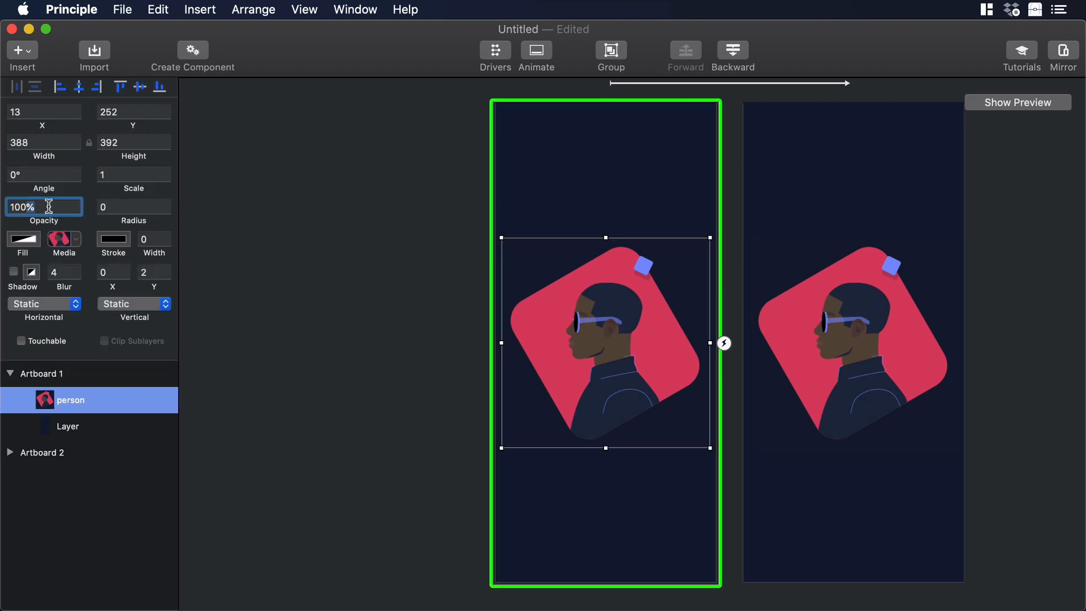
pyautogui.write('0%')
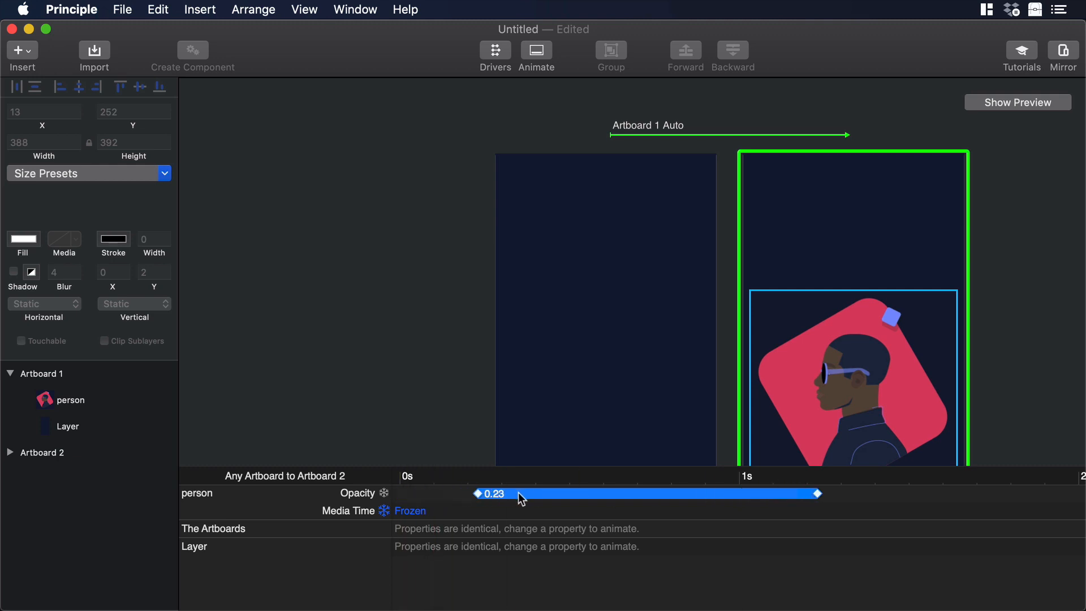
pyautogui.moveTo(476, 494); pyautogui.dragTo(570, 494)
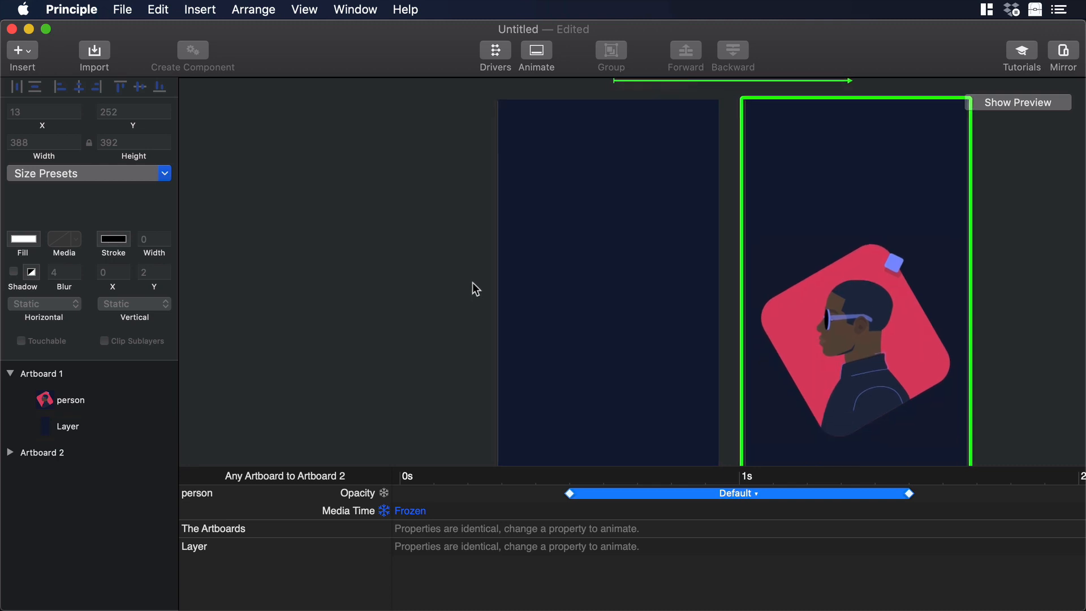
pyautogui.click(68, 427)
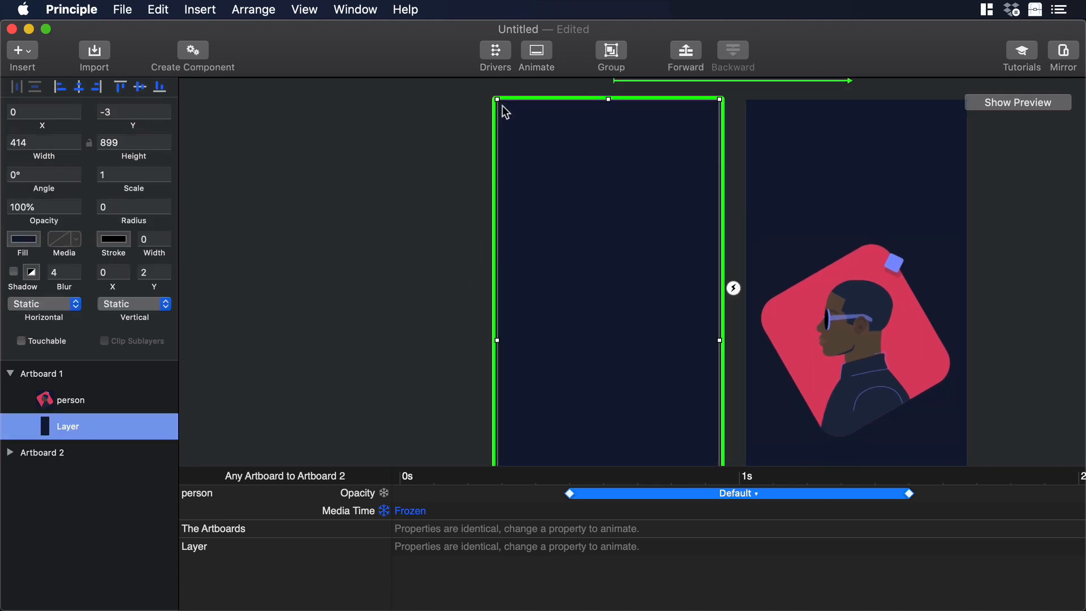
pyautogui.click(1018, 102)
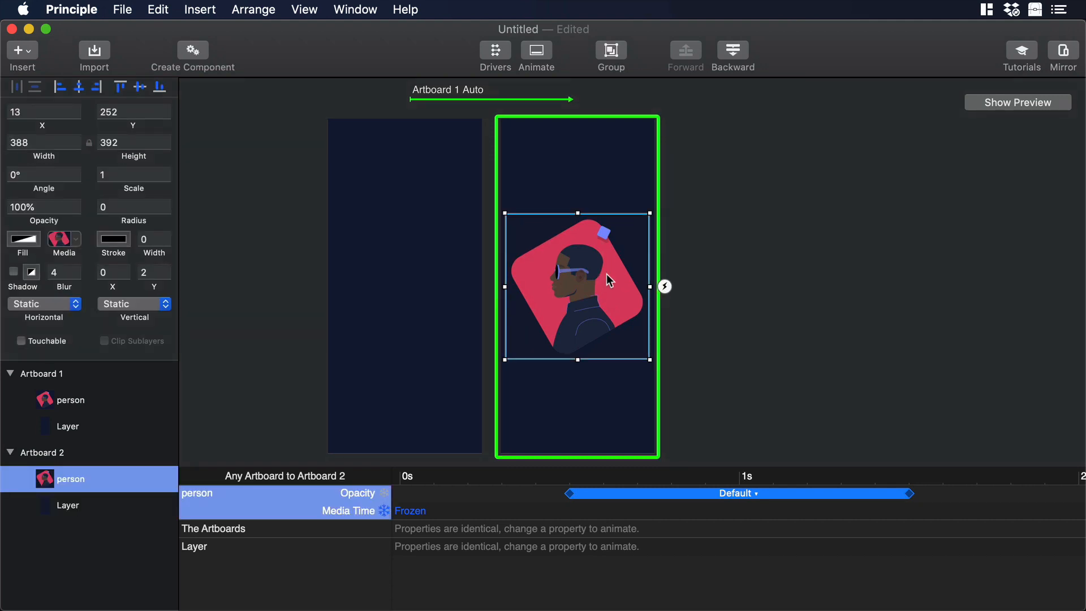
# Step: Give Artboard 2 an Auto trigger that creates Artboard 3
pyautogui.click(663, 285)
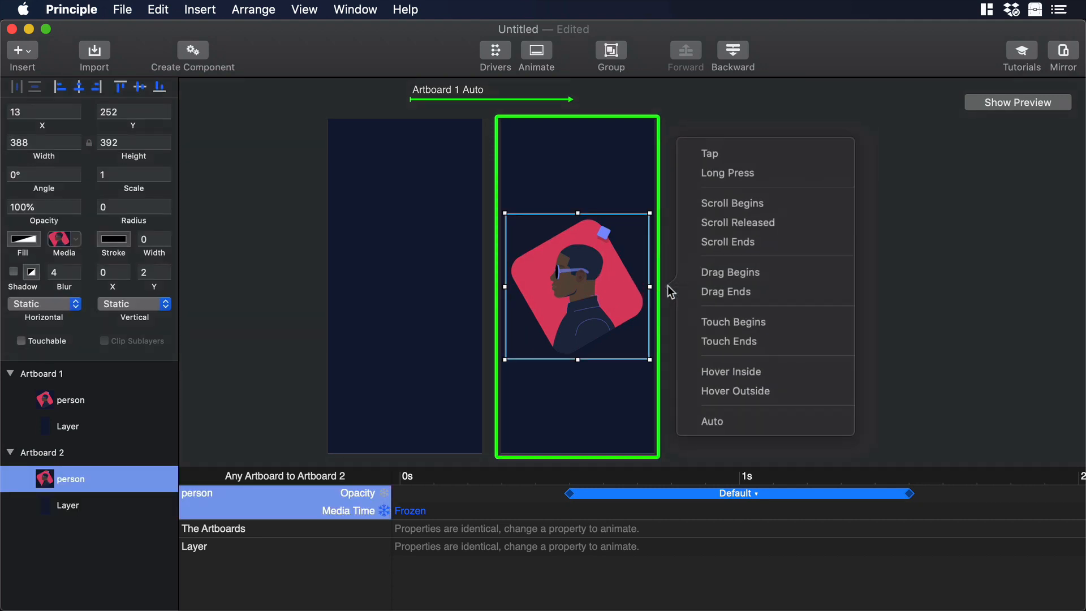
pyautogui.click(711, 420)
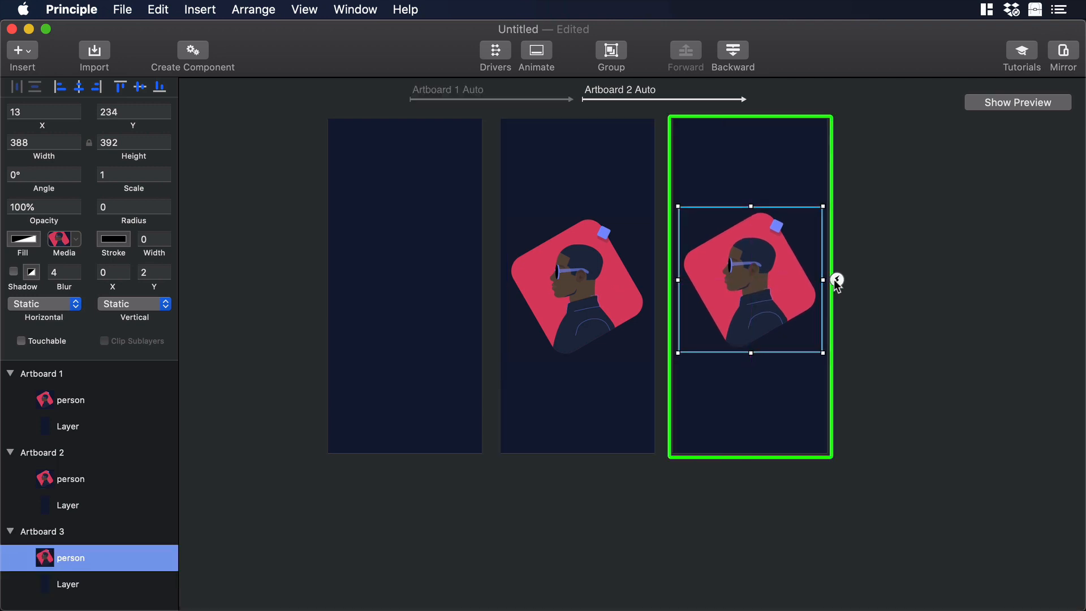
# Step: Link Artboard 3 back to Artboard 2 with an Auto trigger and preview the looping prototype
pyautogui.click(837, 281)
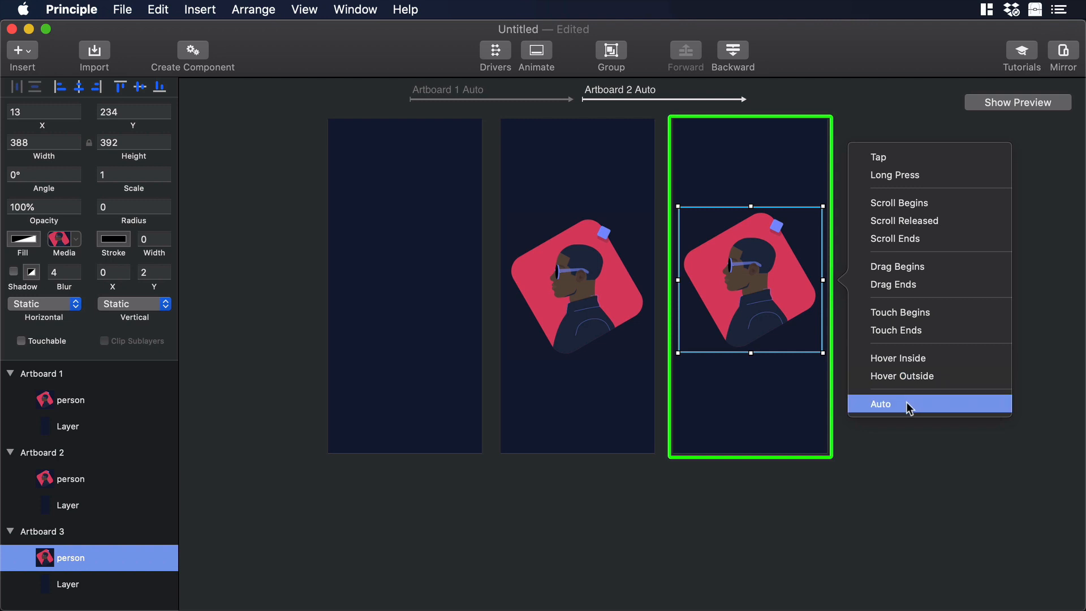
pyautogui.click(880, 404)
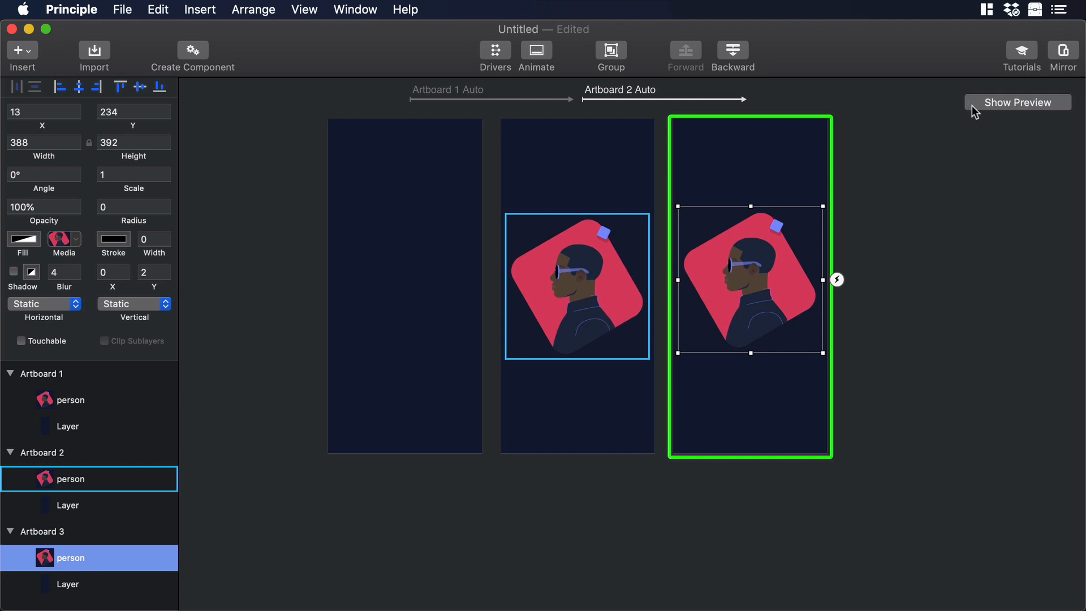
pyautogui.click(1017, 103)
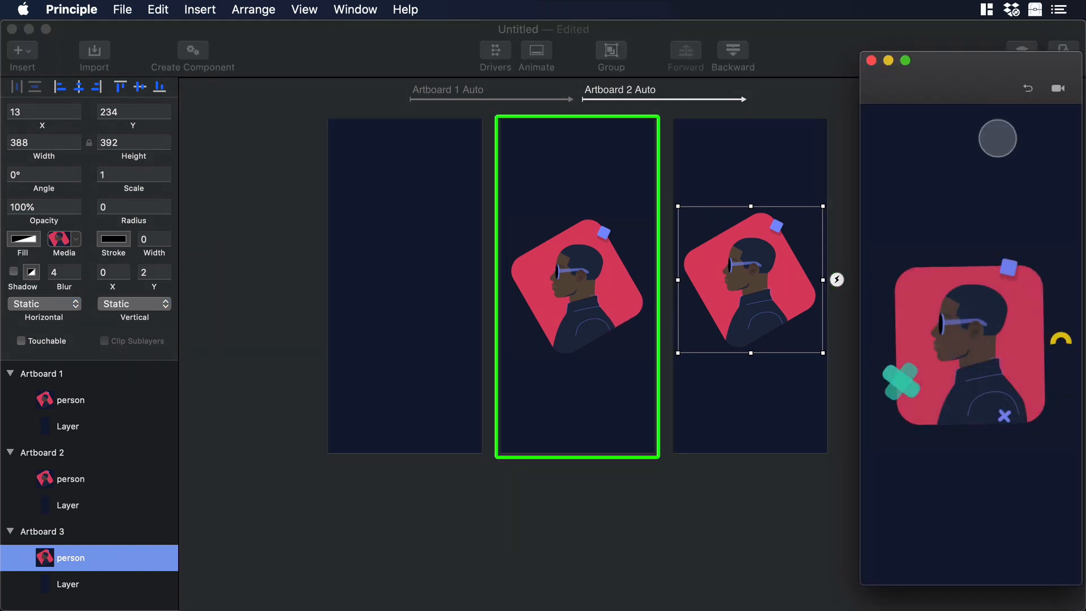